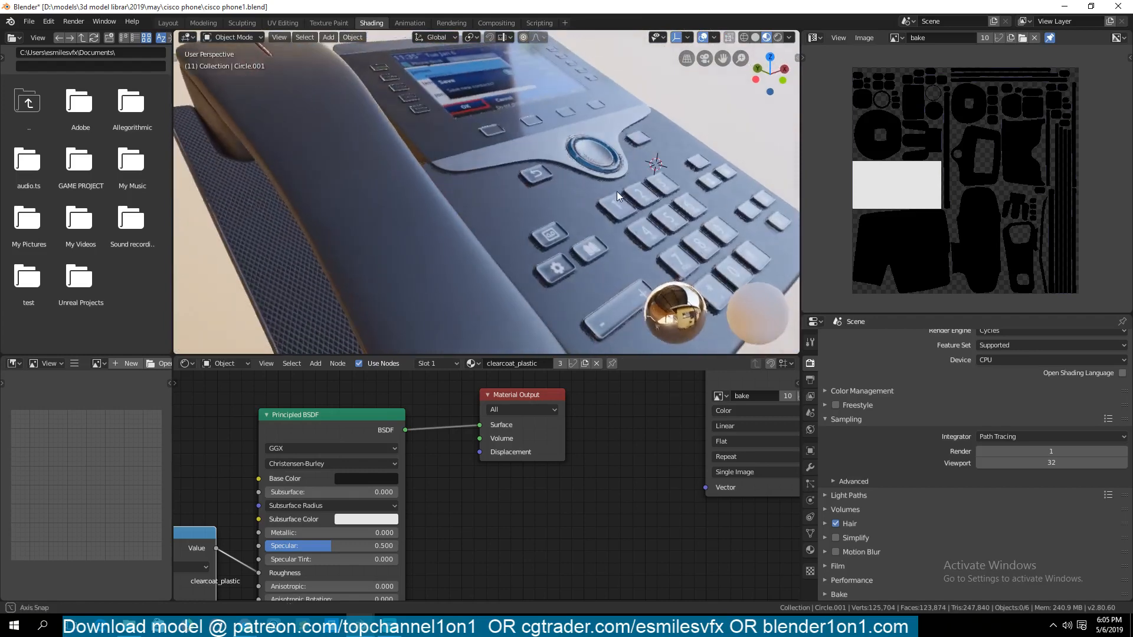
- Switch to the Layout workspace and show the phone in Material Preview, then Rendered shading
{"action": "left_click", "coordinate": [167, 22]}
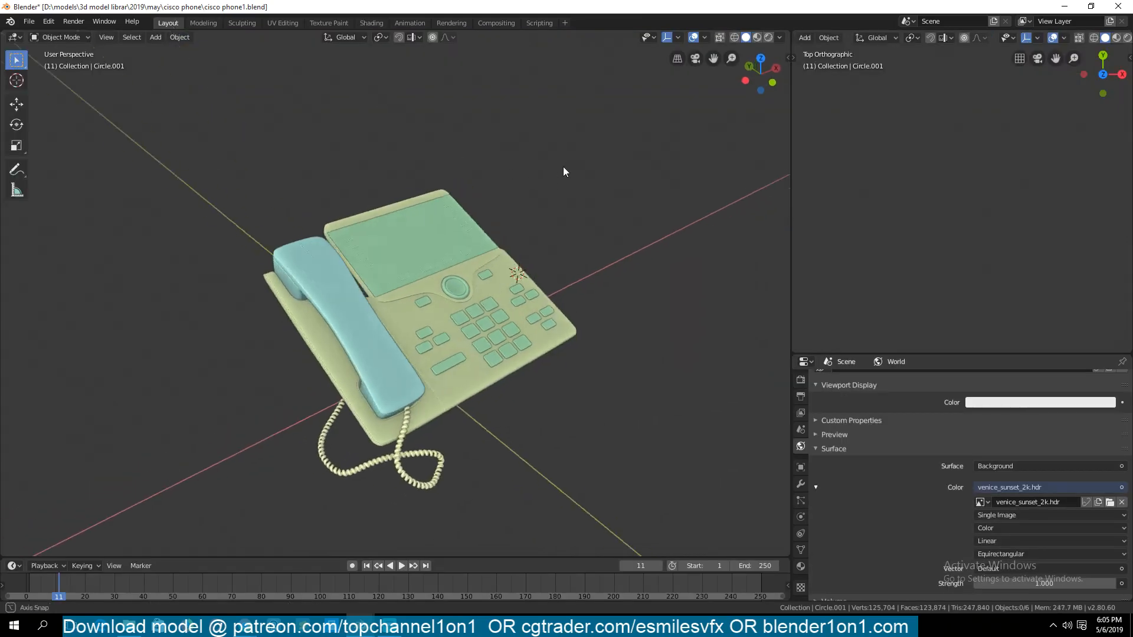
{"action": "left_click", "coordinate": [780, 36]}
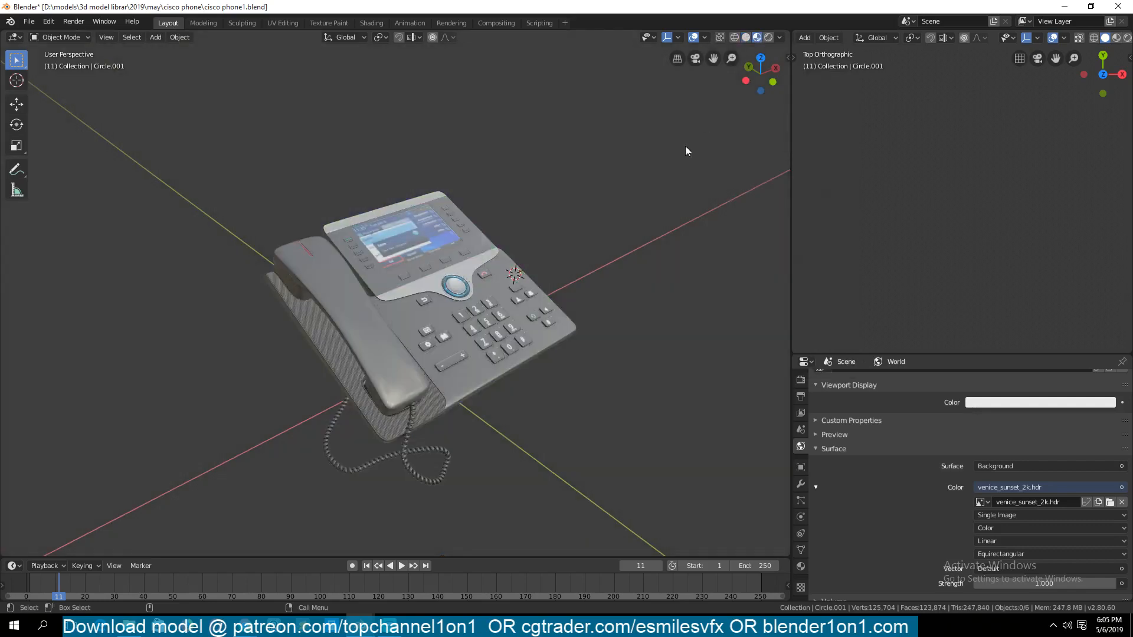
{"action": "left_click", "coordinate": [781, 36]}
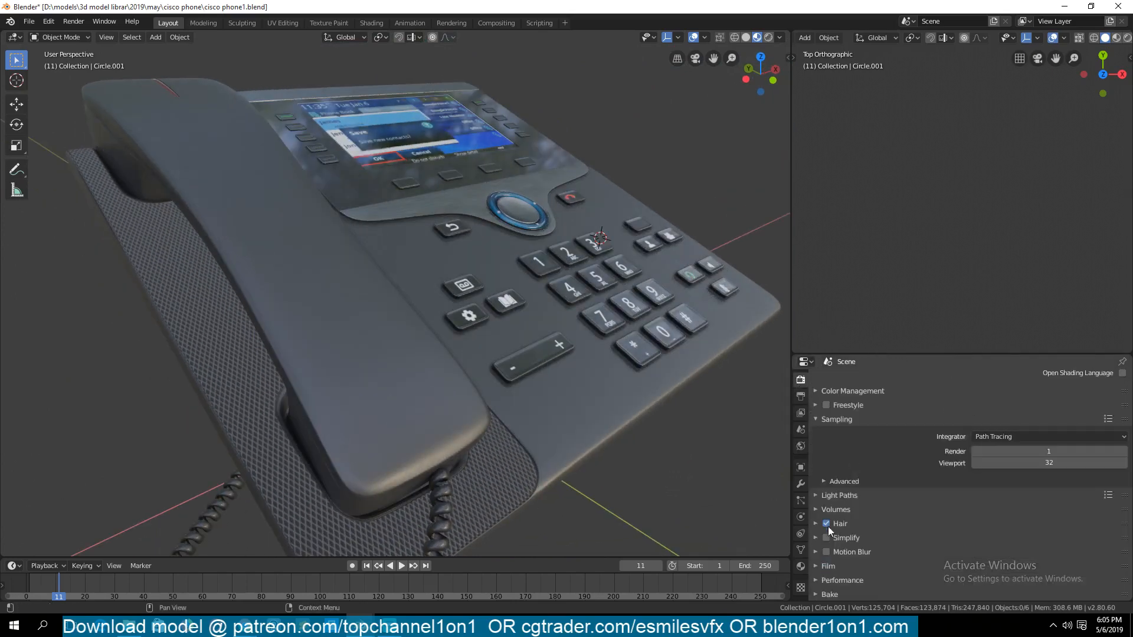
- Set the render engine to Eevee and orbit to inspect the handset and keypad
{"action": "left_click", "coordinate": [1048, 379]}
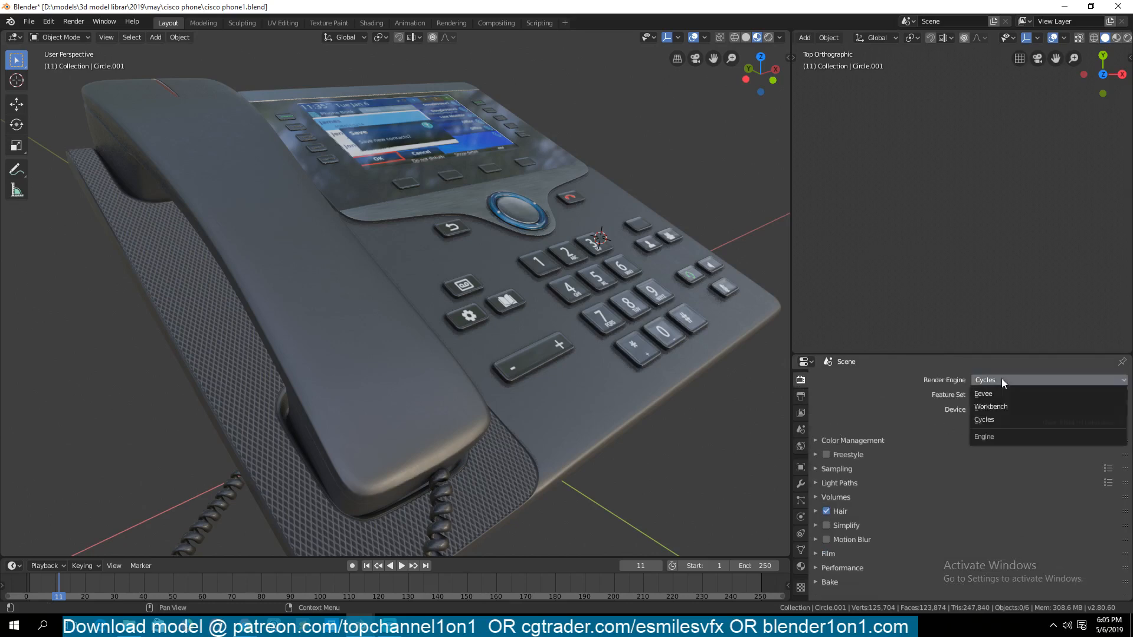
{"action": "left_click", "coordinate": [983, 393]}
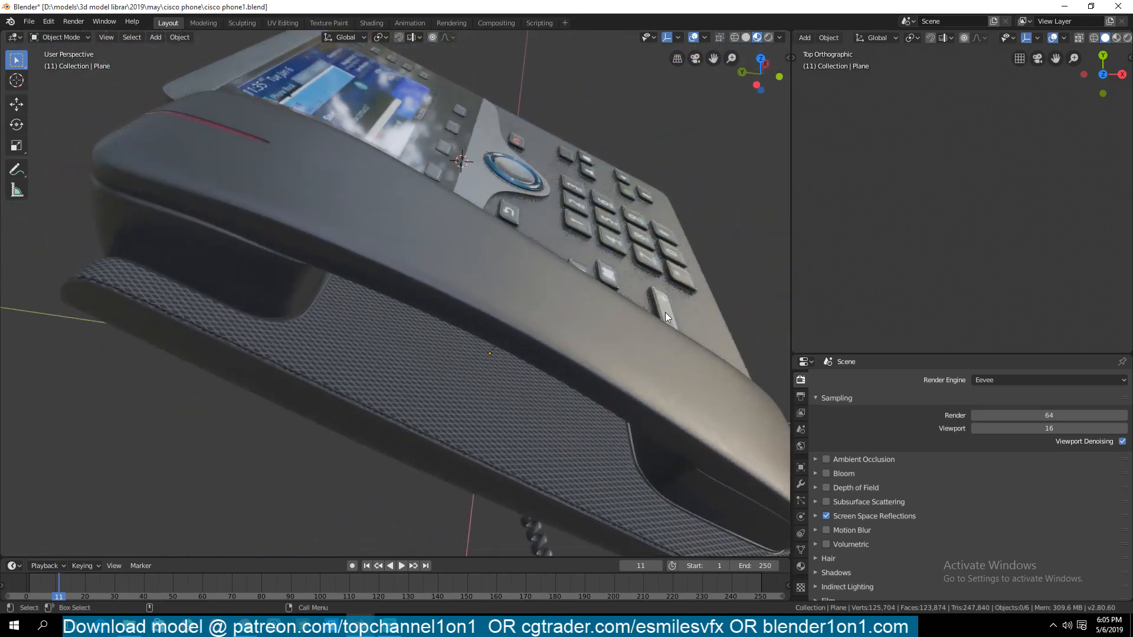
{"action": "left_click_drag", "start_coordinate": [665, 317], "coordinate": [596, 275]}
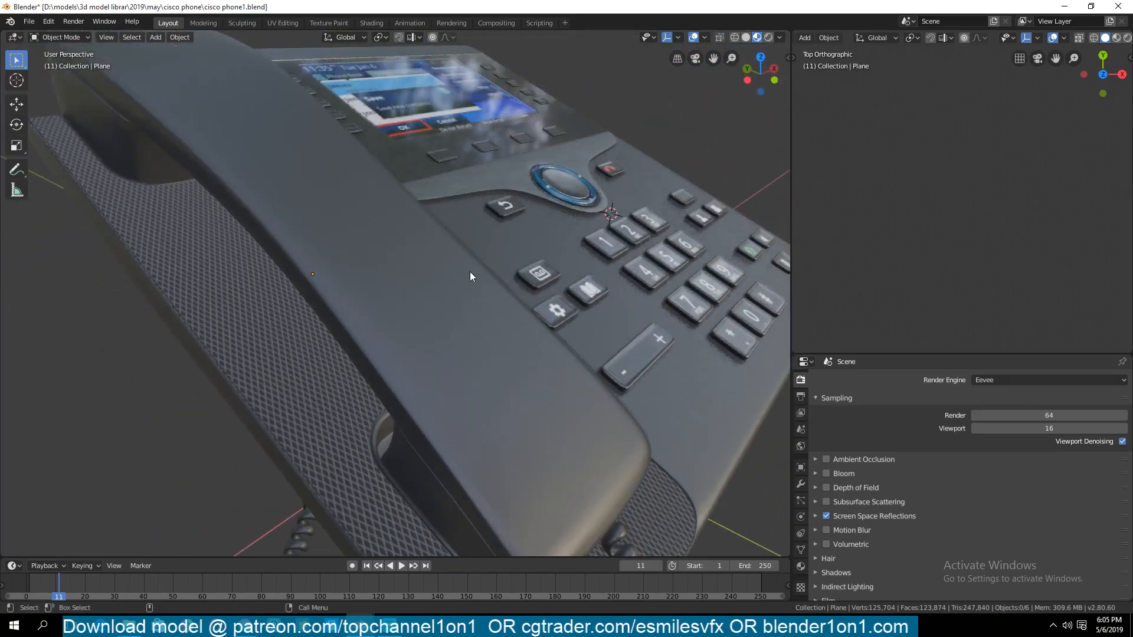
{"action": "left_click_drag", "start_coordinate": [470, 276], "coordinate": [453, 254]}
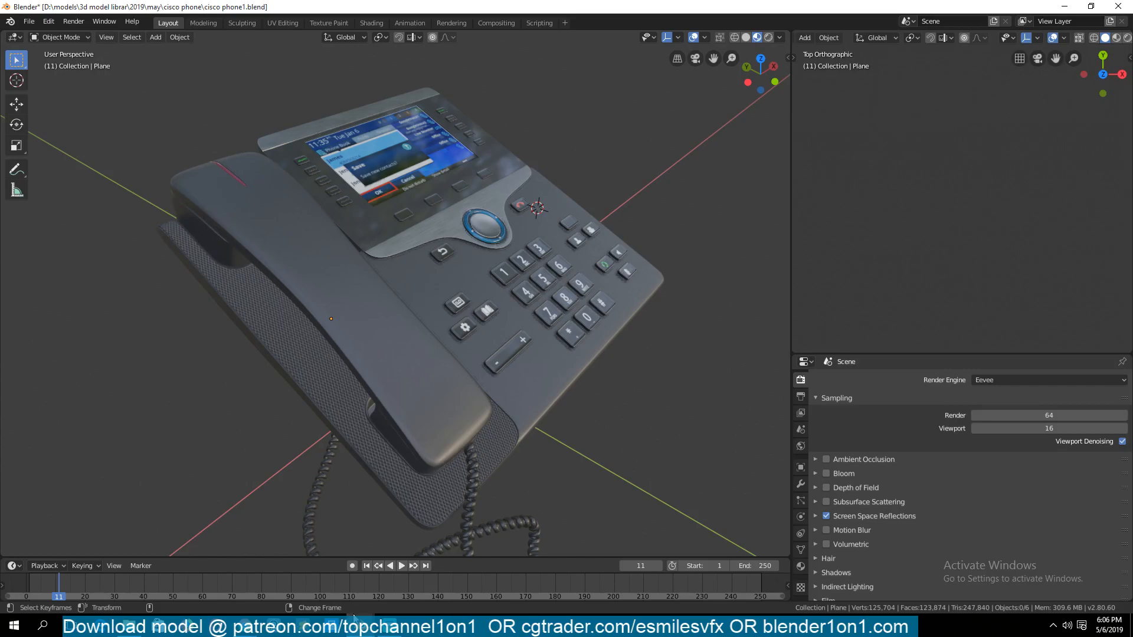
- Switch to the Shading workspace to see the bumpy_mesh material's node tree
{"action": "left_click", "coordinate": [370, 22]}
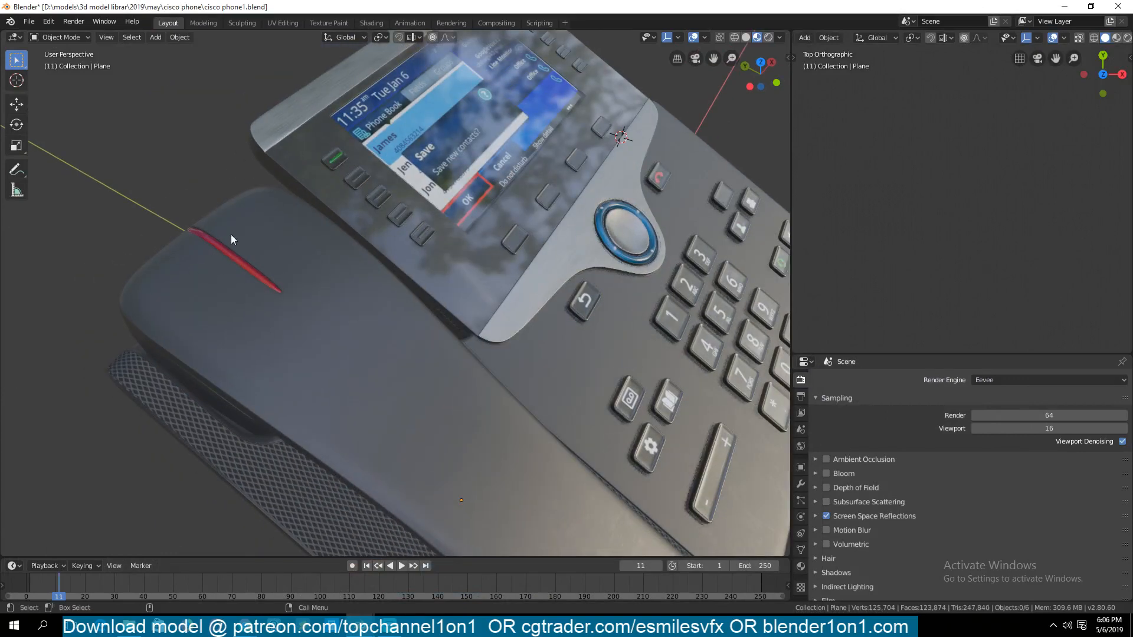
{"action": "left_click", "coordinate": [370, 23]}
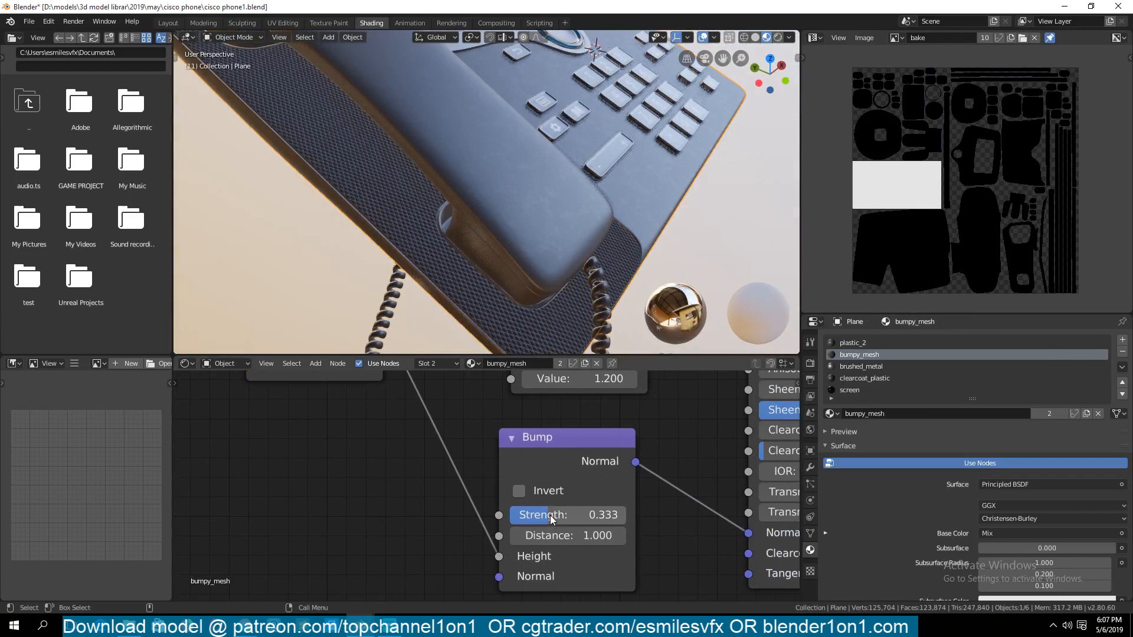
- Raise the Bump node strength to 0.508 and bring the Principled BSDF nodes into view
{"action": "left_click_drag", "start_coordinate": [568, 515], "coordinate": [578, 514]}
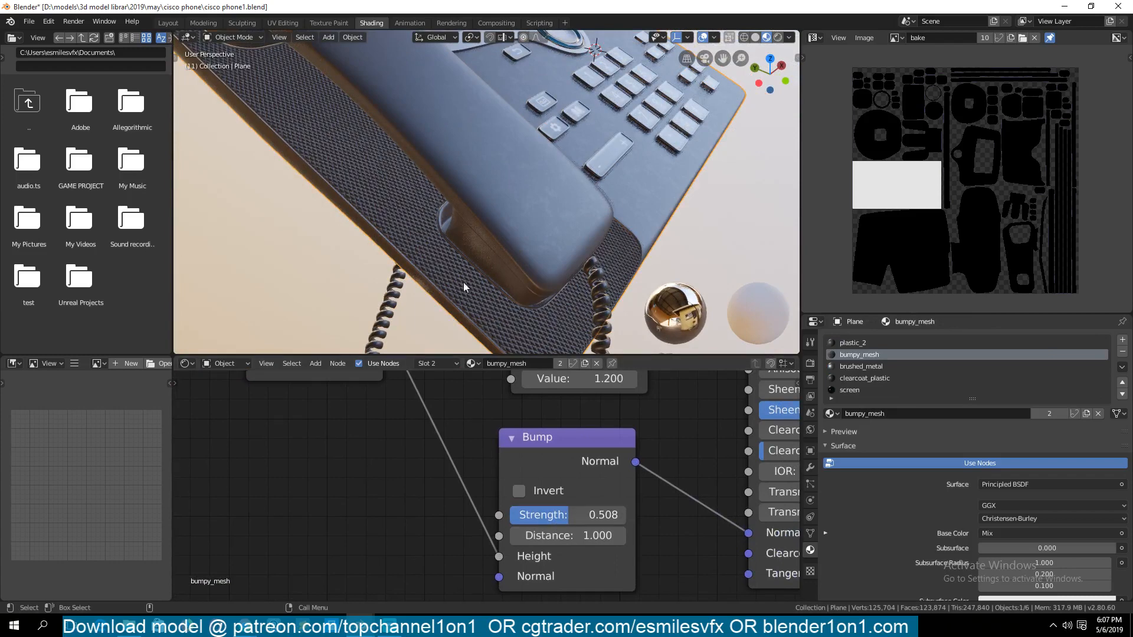
{"action": "mouse_move", "coordinate": [421, 227]}
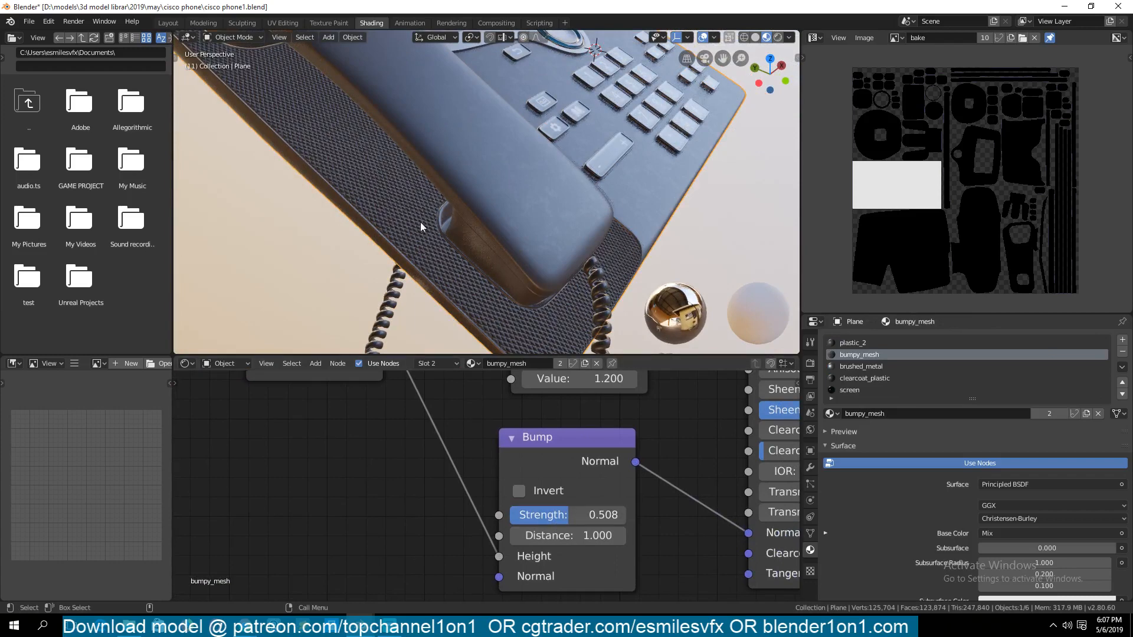
{"action": "left_click_drag", "start_coordinate": [541, 514], "coordinate": [585, 514]}
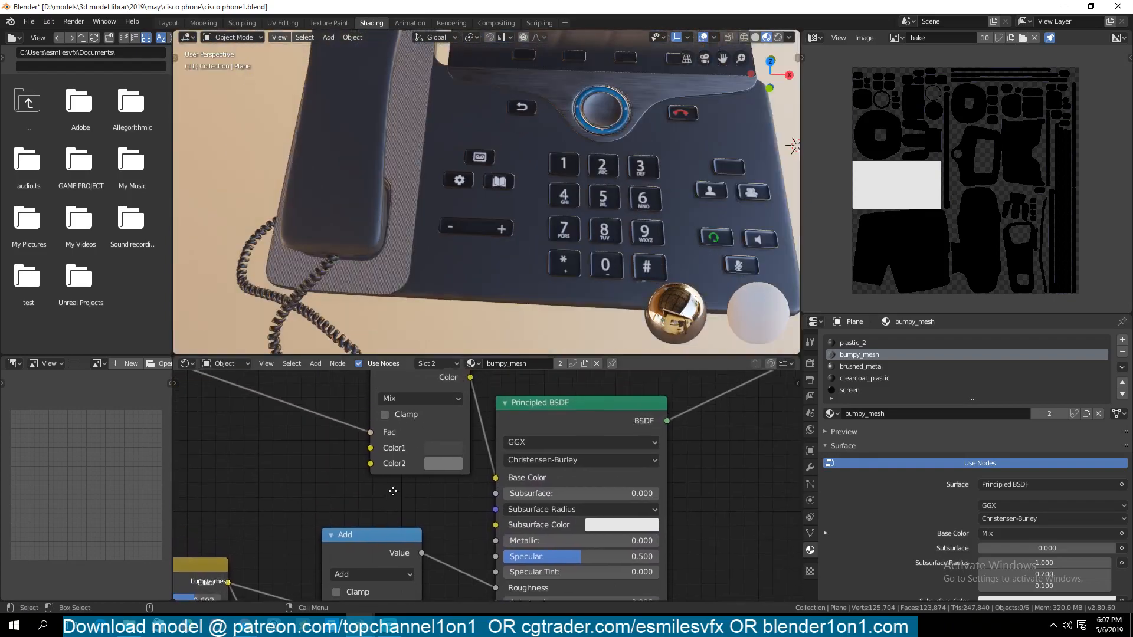
- Load the plastic shaders.blend file with its rows of material preview spheres
{"action": "left_click", "coordinate": [443, 449]}
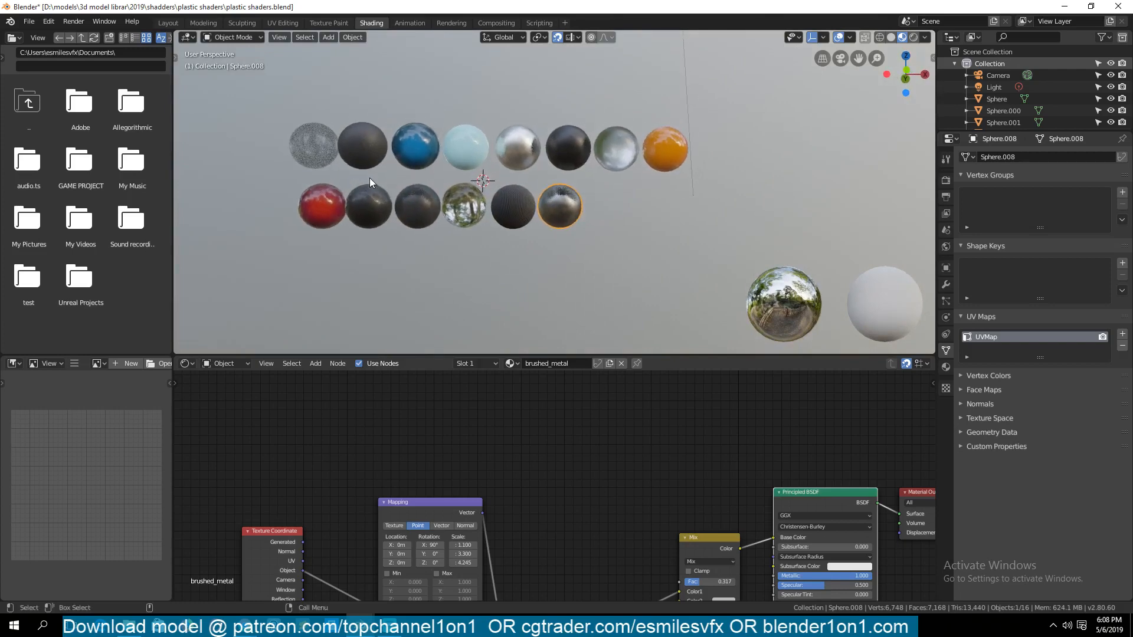
- View the fourteen sample spheres straight from the front (Numpad 1)
{"action": "key", "text": "KP_1"}
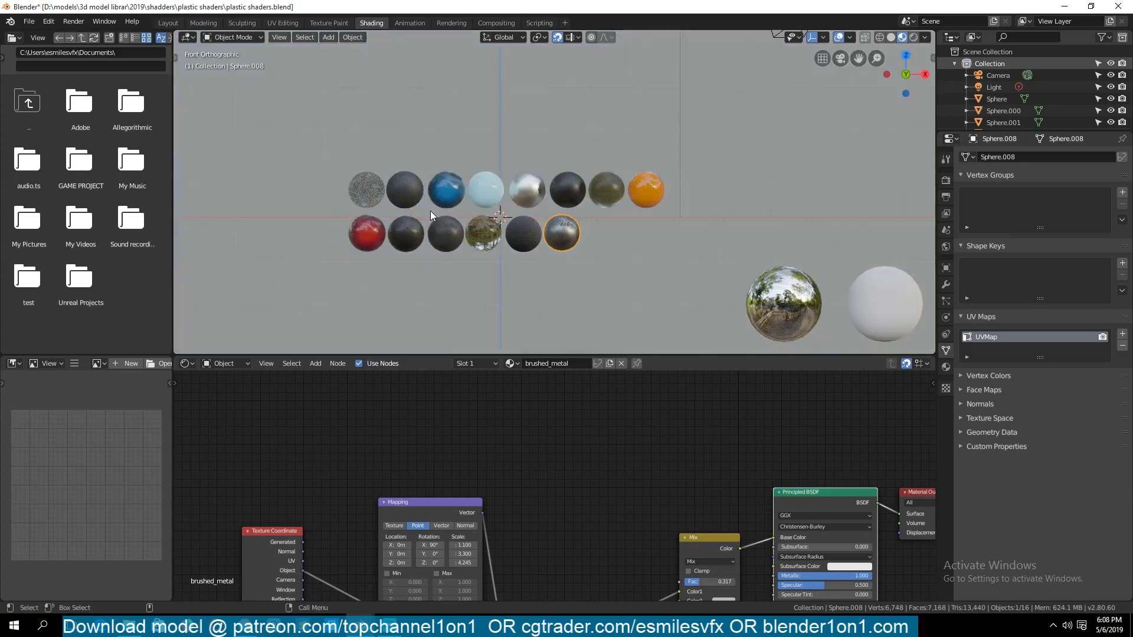
{"action": "mouse_move", "coordinate": [375, 233]}
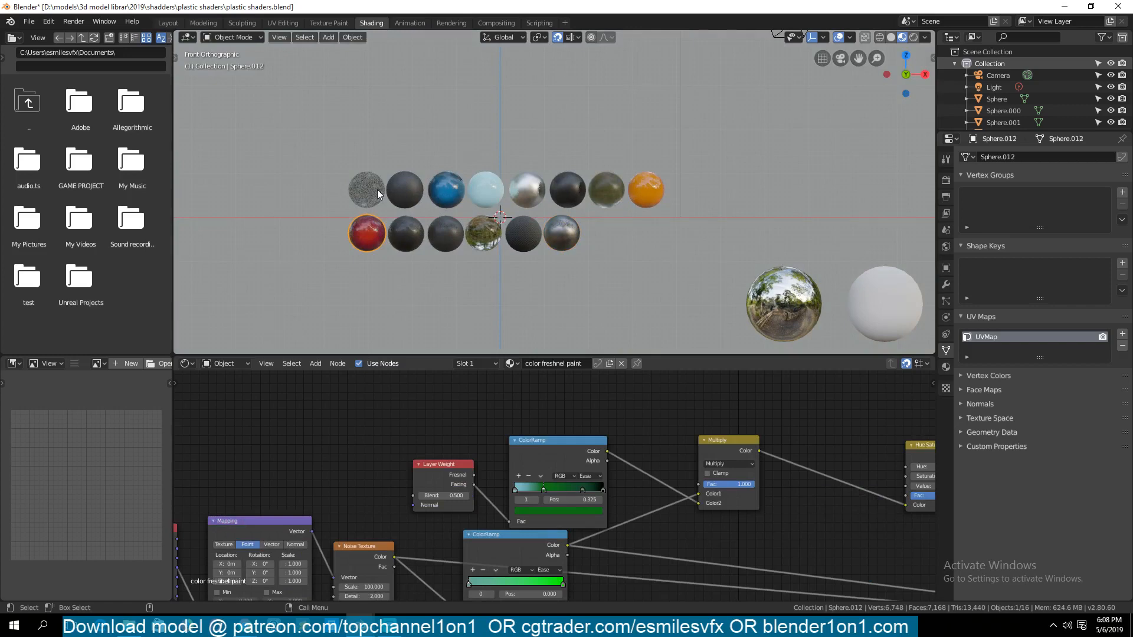
{"action": "mouse_move", "coordinate": [507, 179]}
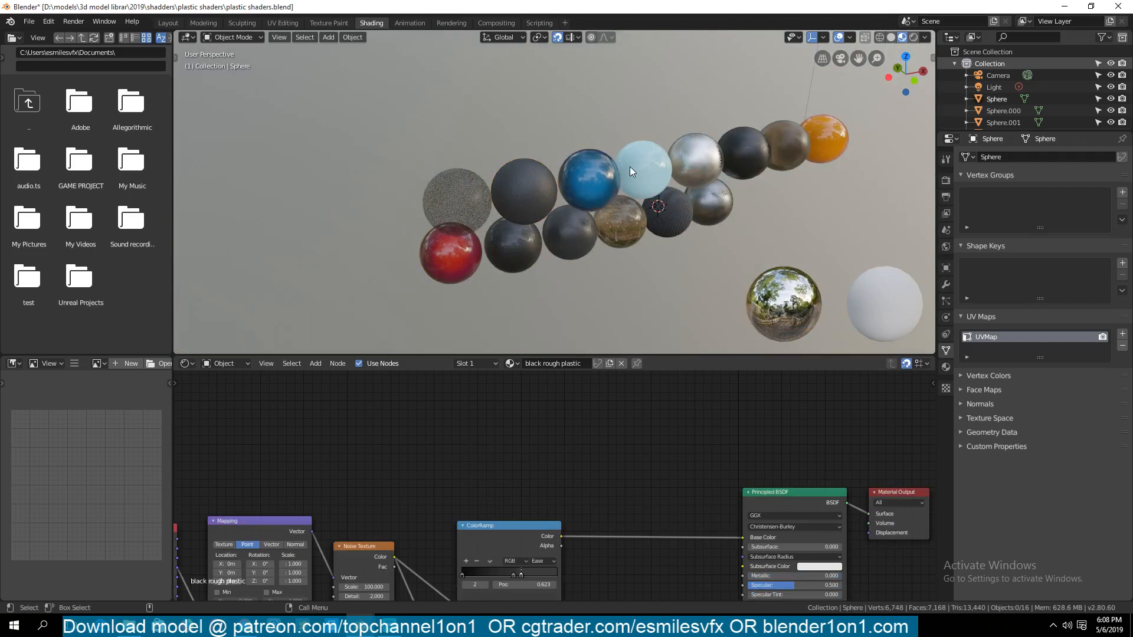
- Select a sphere to show its anisotropy material's node tree
{"action": "left_click", "coordinate": [640, 168]}
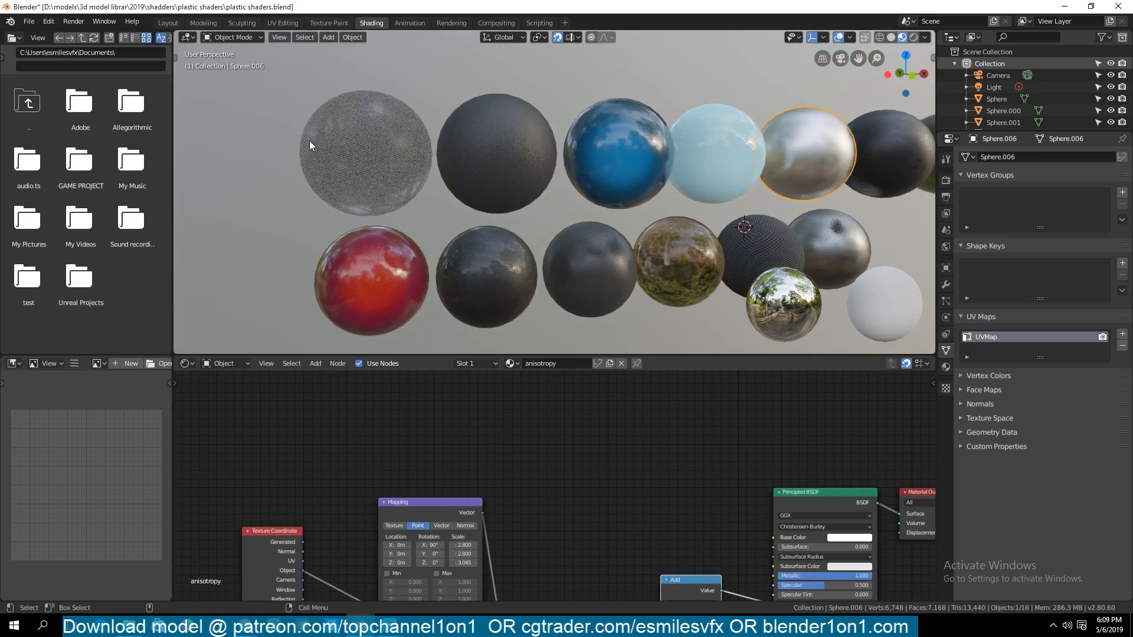
{"action": "mouse_move", "coordinate": [363, 150]}
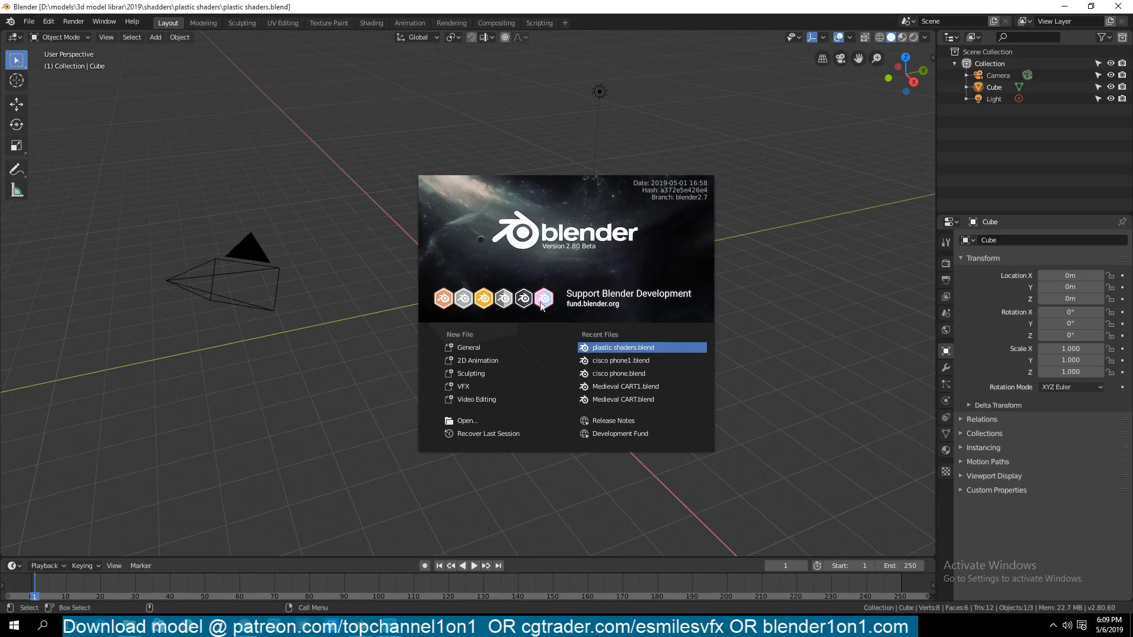
{"action": "mouse_move", "coordinate": [445, 244]}
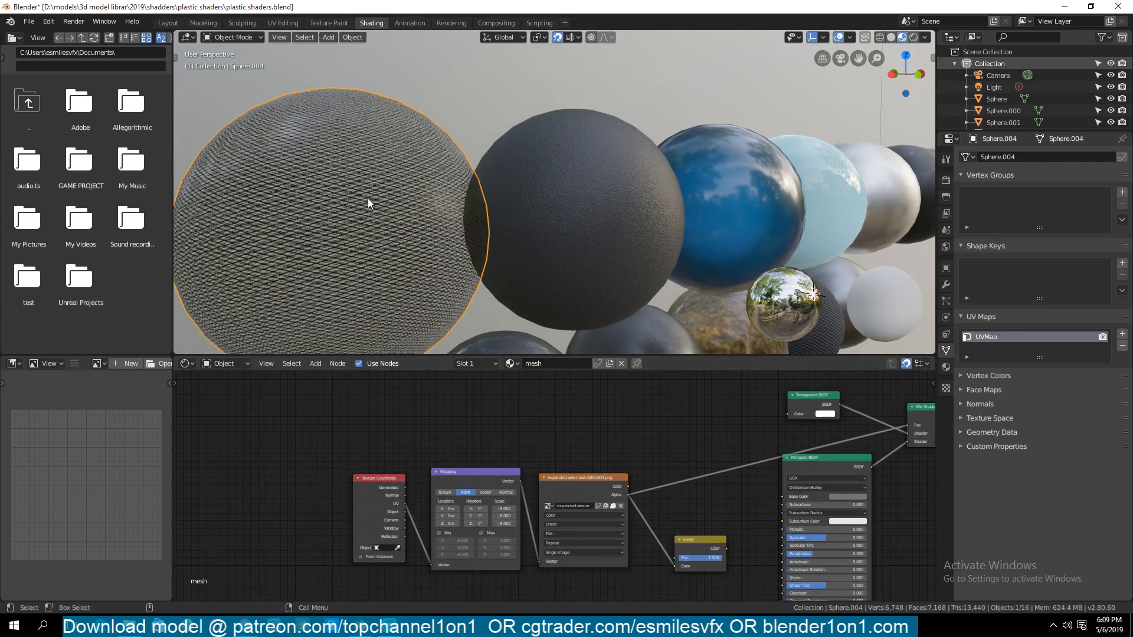
{"action": "key", "text": "ctrl+s"}
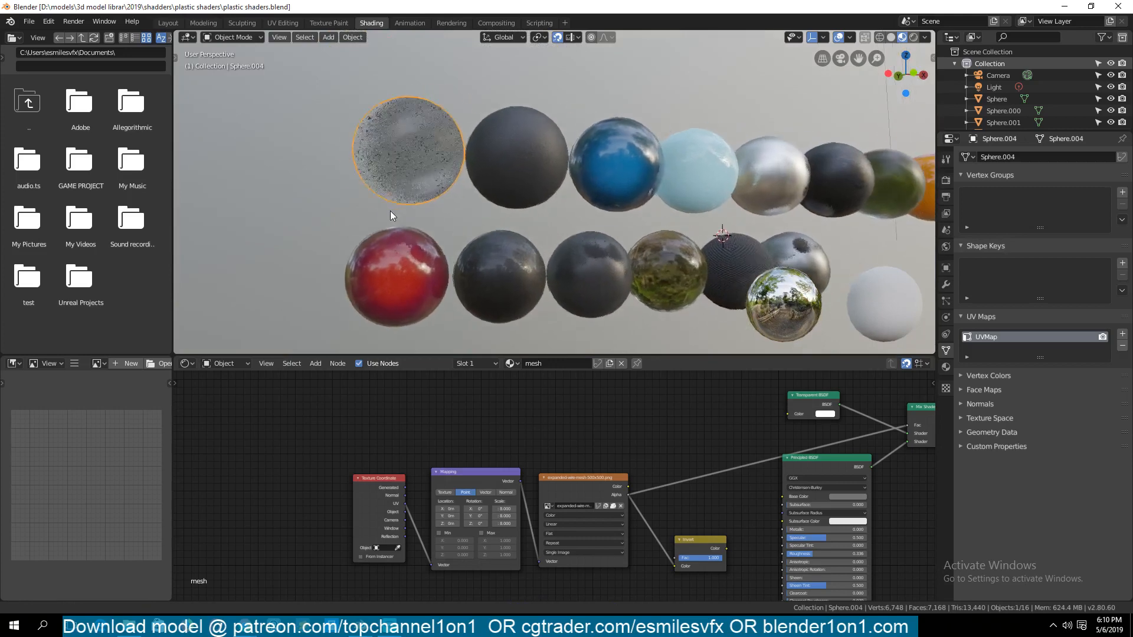
{"action": "key", "text": "ctrl+s"}
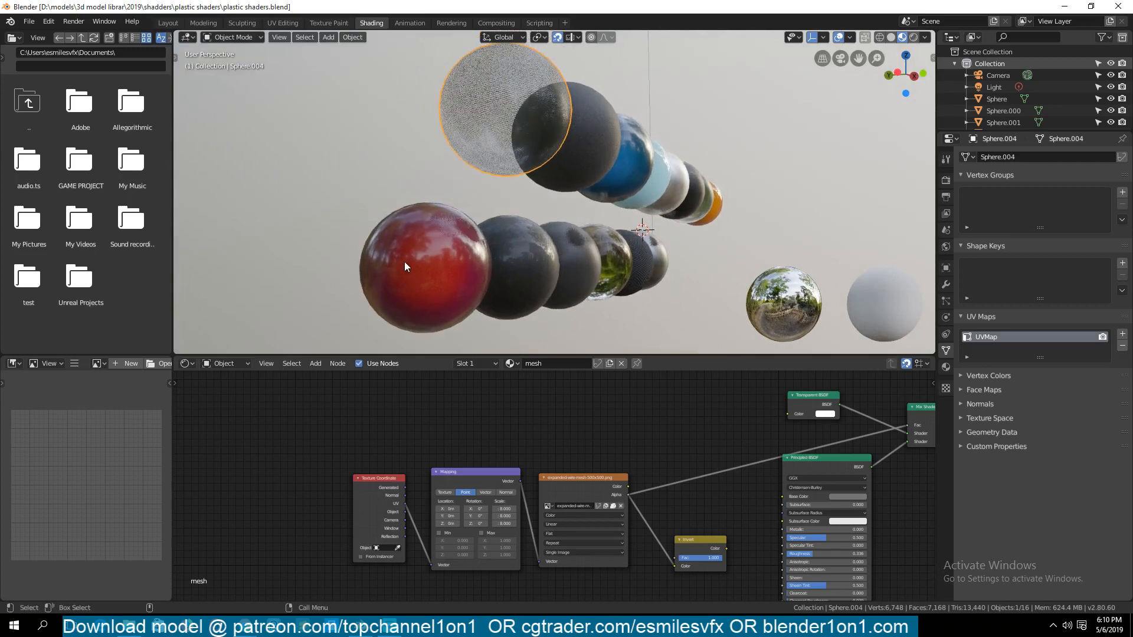
{"action": "mouse_move", "coordinate": [544, 185]}
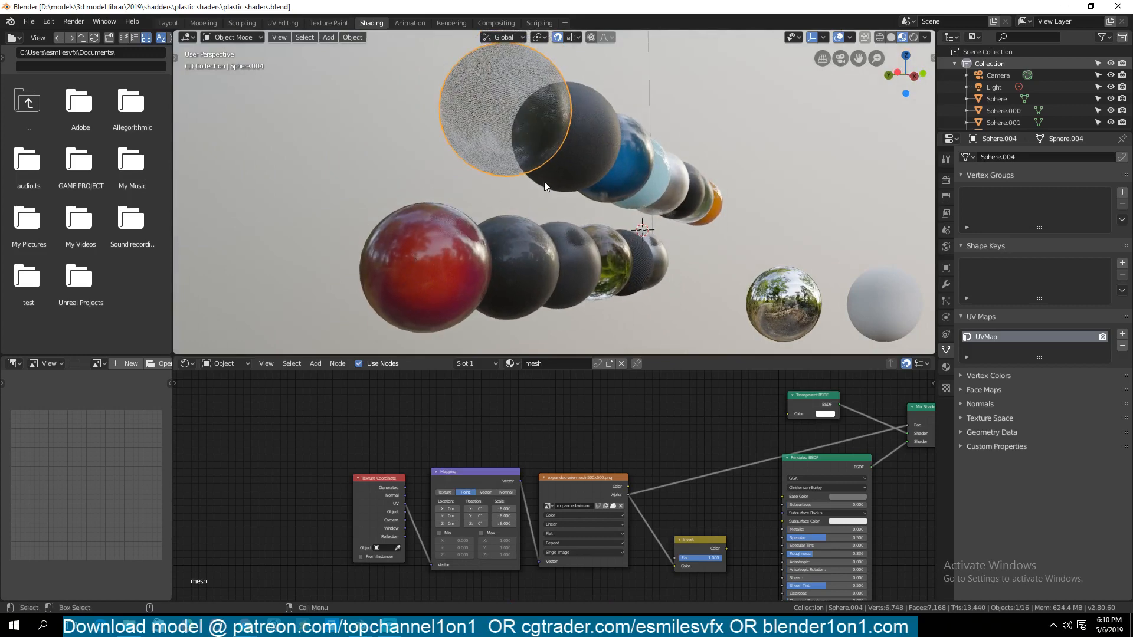